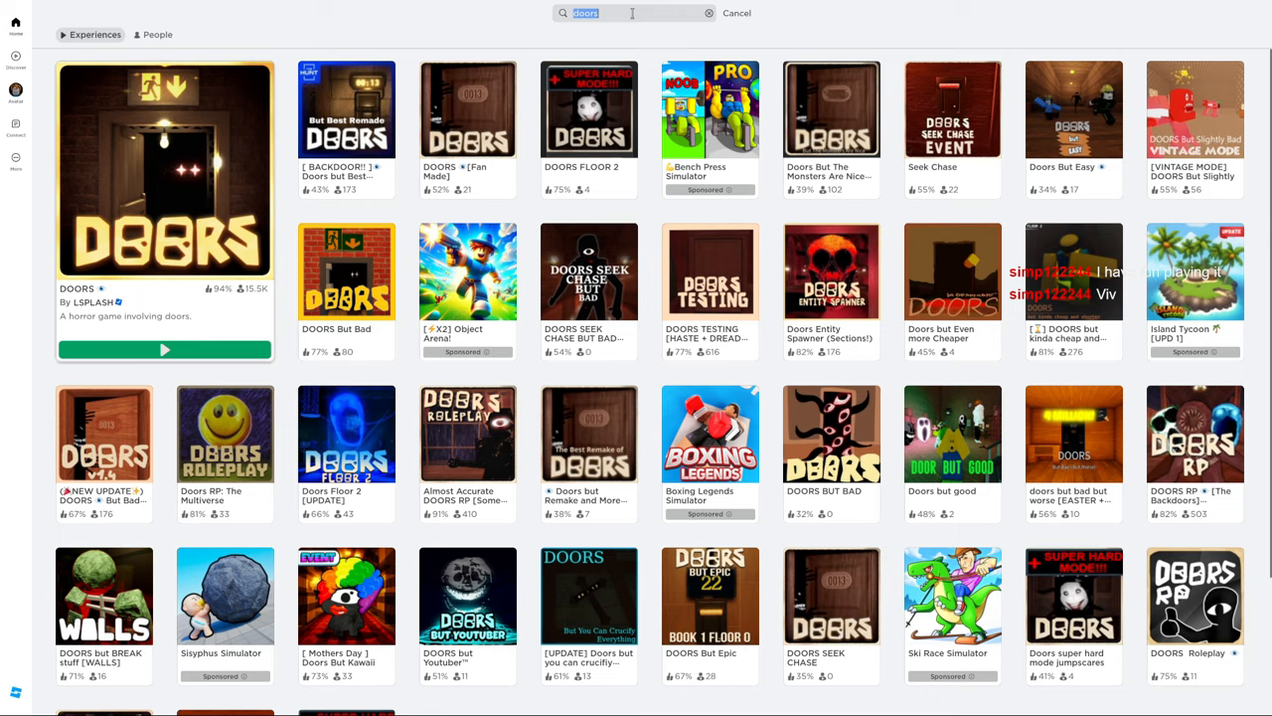
Explore the yellow carpeted backrooms halls alongside the other players until reaching the darker gray level.
{"action": "left_click", "coordinate": [165, 349]}
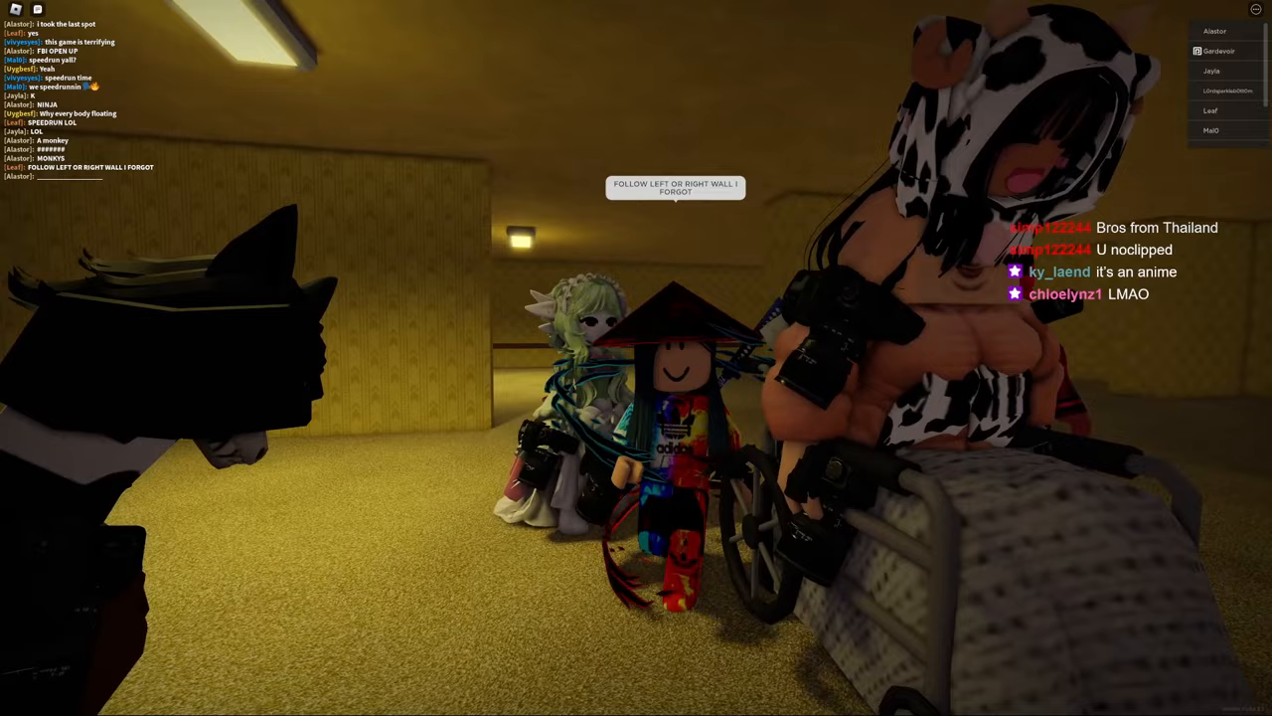
{"action": "mouse_move", "coordinate": [636, 357]}
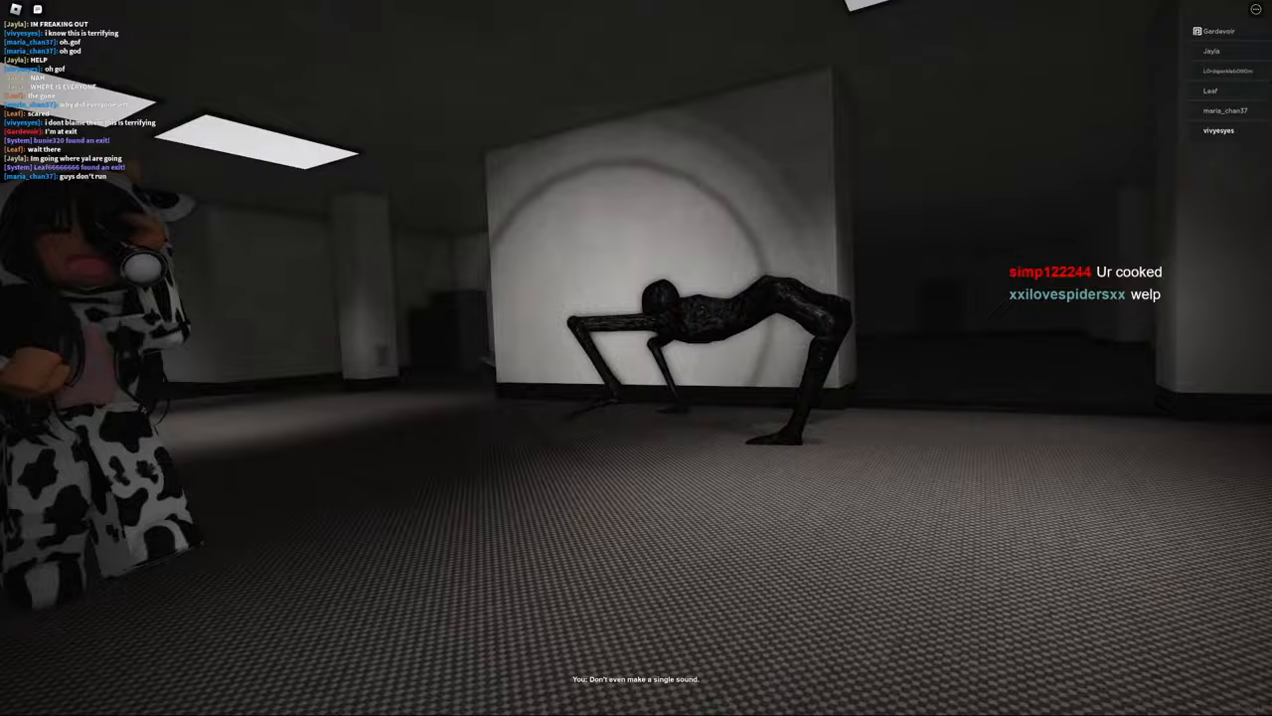
{"action": "mouse_move", "coordinate": [637, 357]}
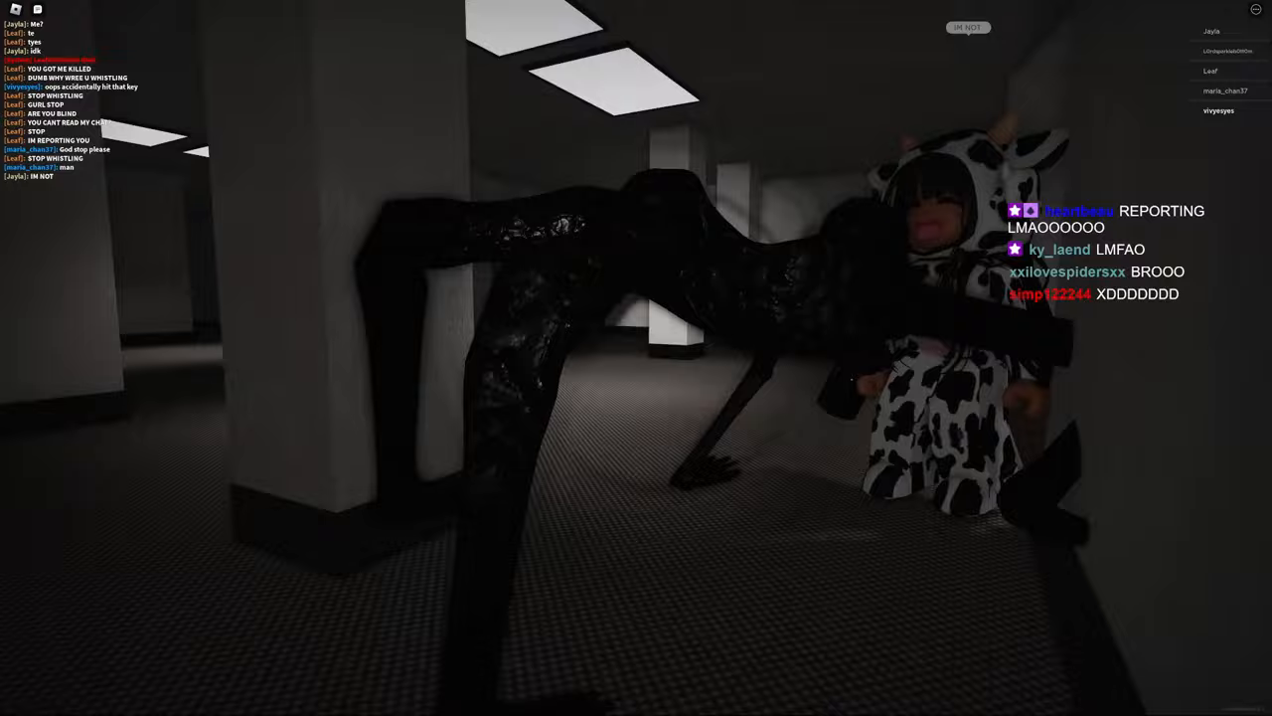
{"action": "mouse_move", "coordinate": [636, 358]}
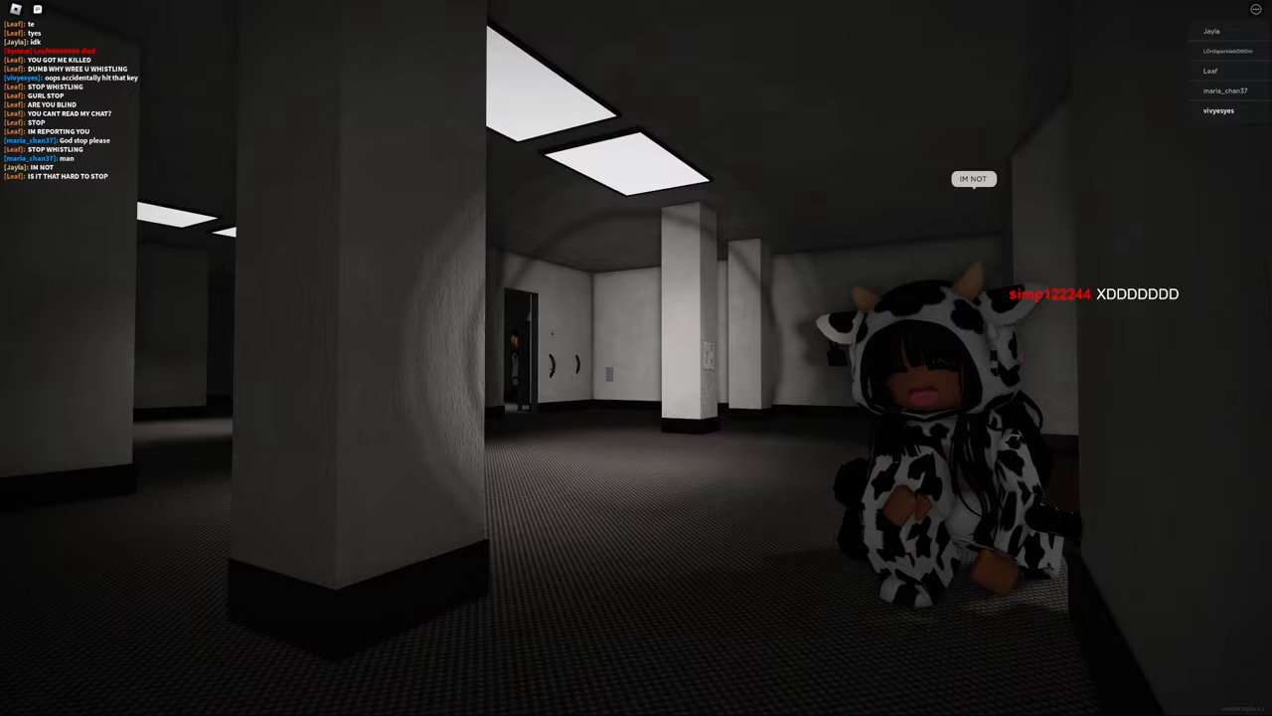